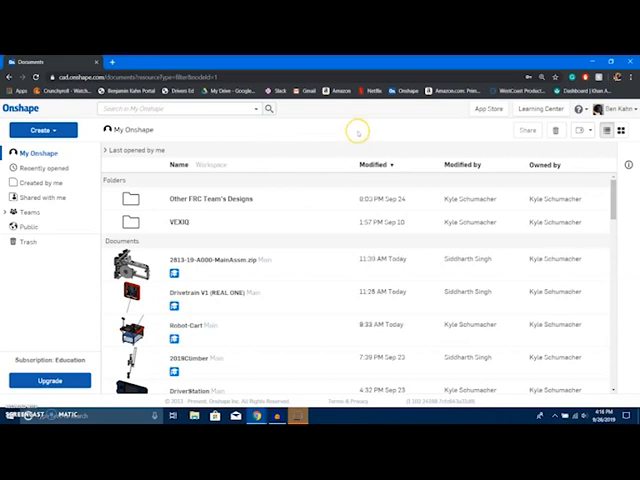
pyautogui.moveTo(230, 132)
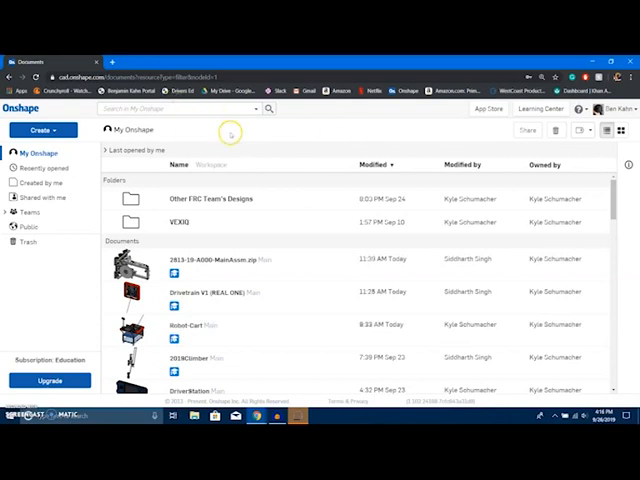
# Create a new document named 'Drivetrain Frame' from the Create menu
pyautogui.click(42, 130)
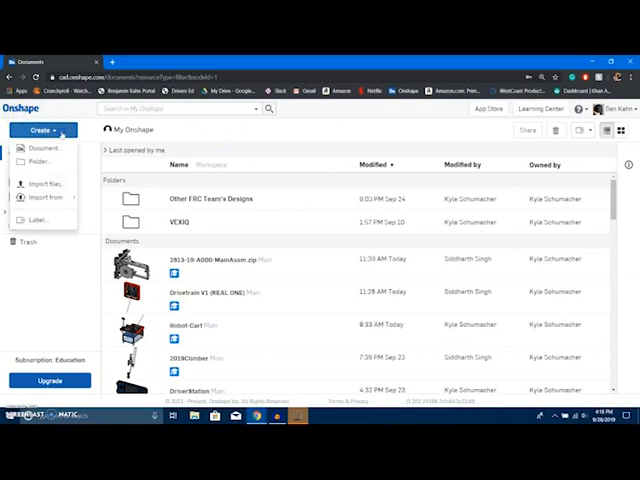
pyautogui.click(42, 148)
pyautogui.write('Drivetrai')
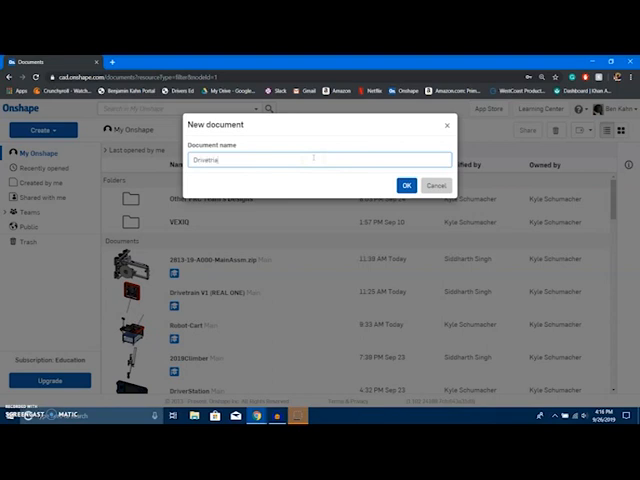
pyautogui.write('Fram')
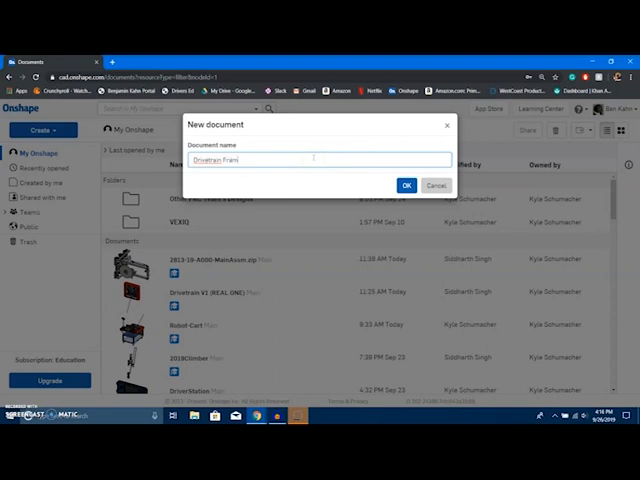
pyautogui.click(404, 184)
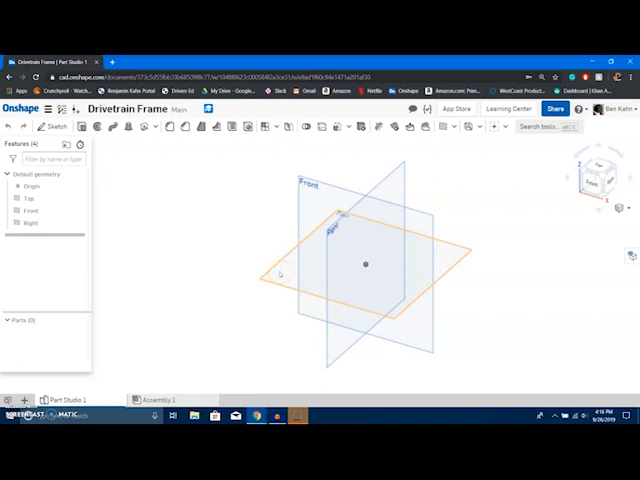
# Select a default plane in the newly loaded Part Studio to sketch on
pyautogui.click(28, 198)
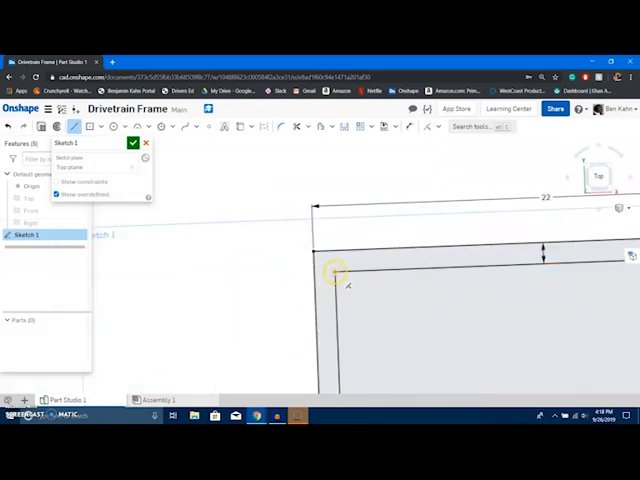
# Dimension the square outline and its inner offset boundary in Sketch 1
pyautogui.click(318, 272)
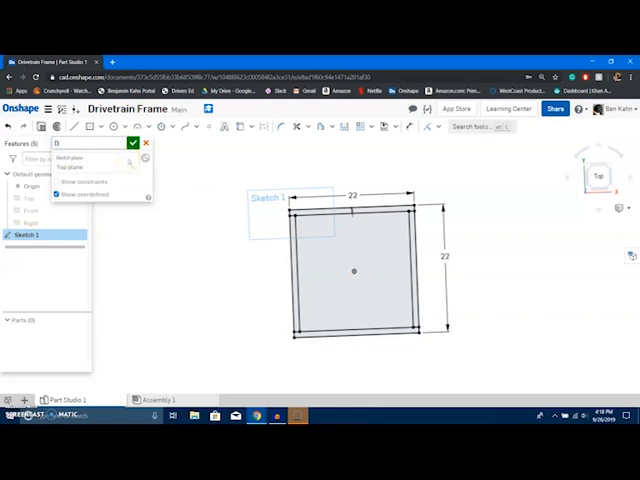
pyautogui.write('riveBase')
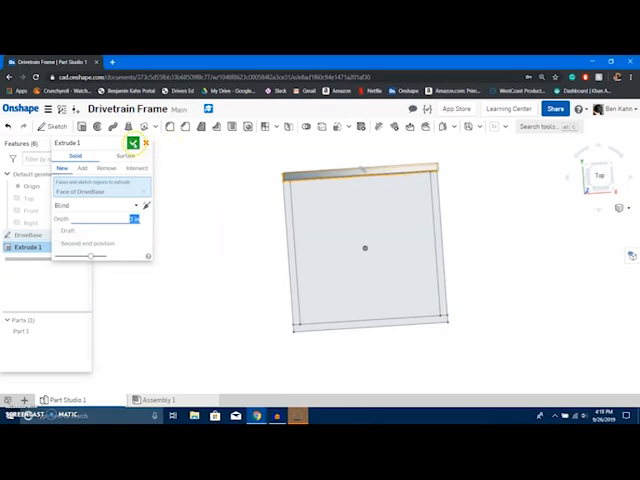
# Confirm Extrude 1 turning the top sketch strip into the first tube
pyautogui.click(132, 144)
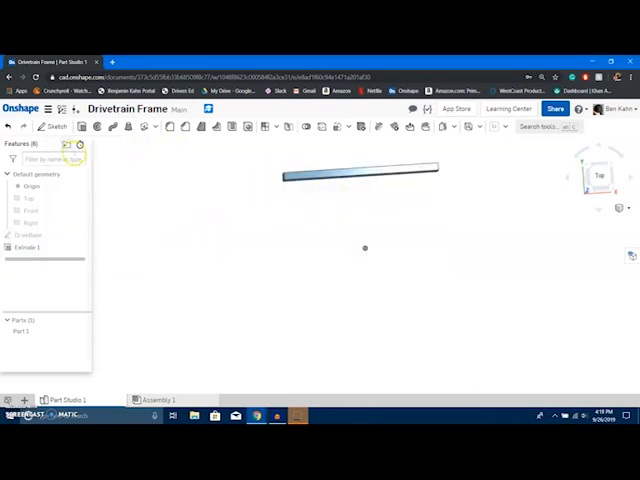
# Extrude the left and bottom sketch strips into tubes, confirming each extrusion
pyautogui.rightClick(36, 236)
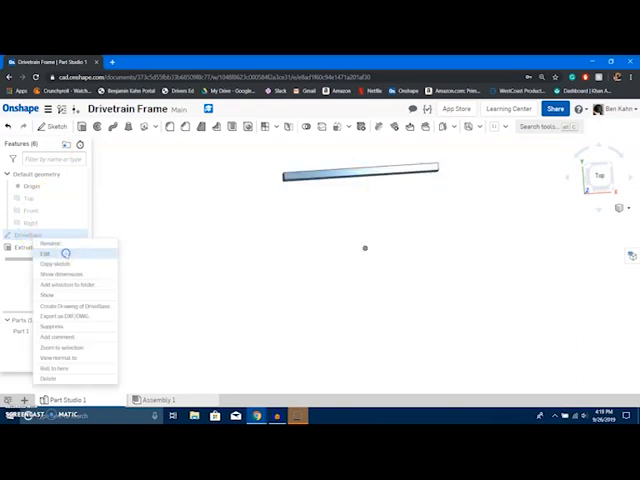
pyautogui.click(44, 252)
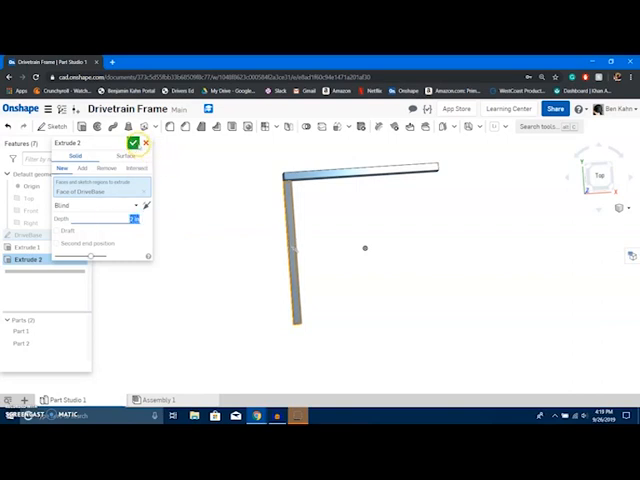
pyautogui.click(132, 142)
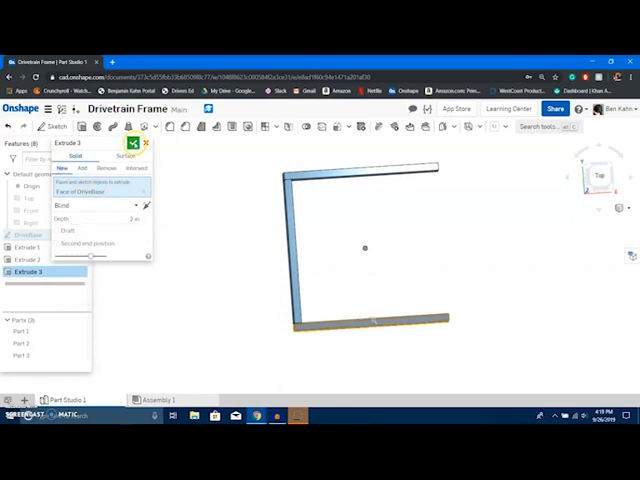
pyautogui.click(132, 144)
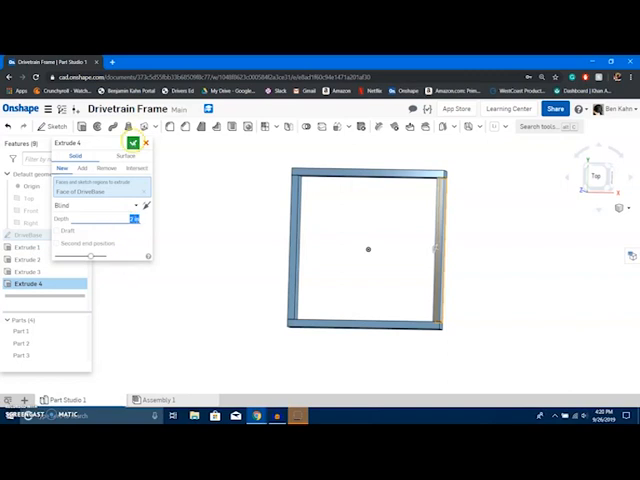
# Hollow the first tube into a thin-walled Shell 1 using its end faces
pyautogui.click(132, 142)
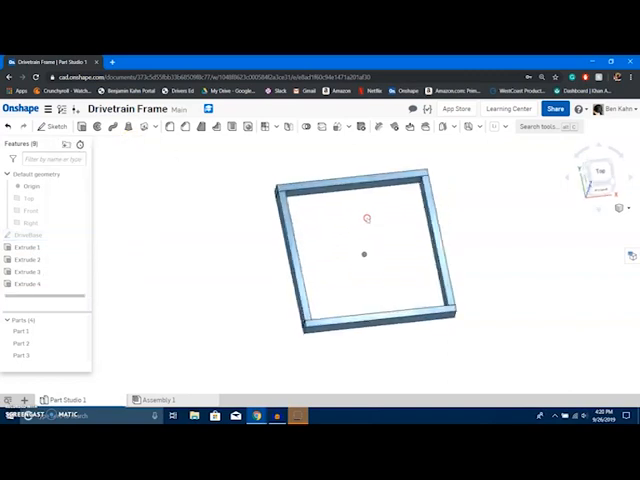
pyautogui.moveTo(380, 250); pyautogui.dragTo(360, 270)
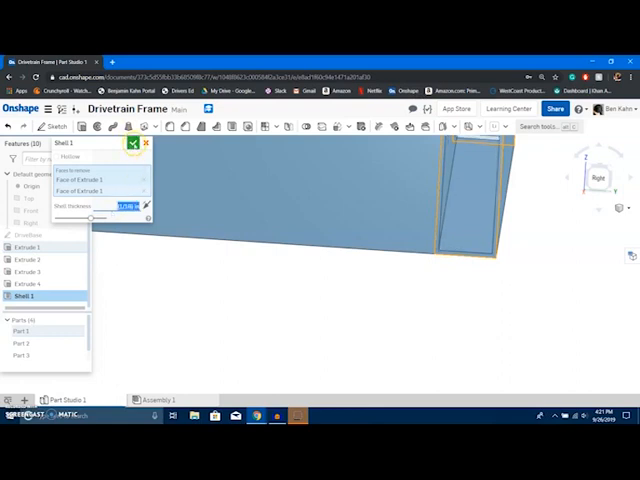
pyautogui.click(130, 144)
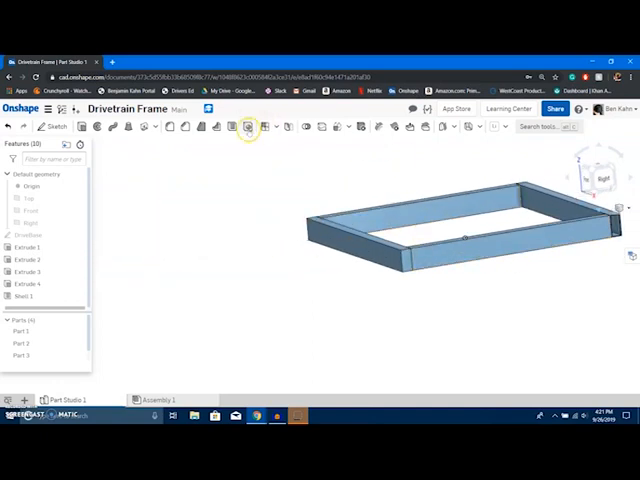
# Shell further tubes at 1/16 thickness, hiding two tubes to reach inner faces
pyautogui.click(248, 126)
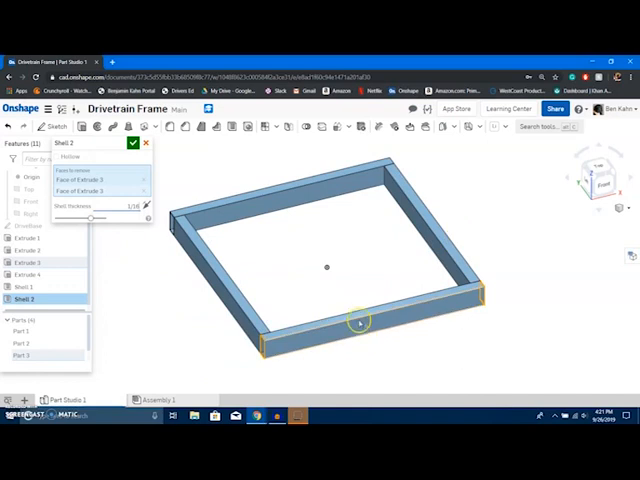
pyautogui.rightClick(360, 322)
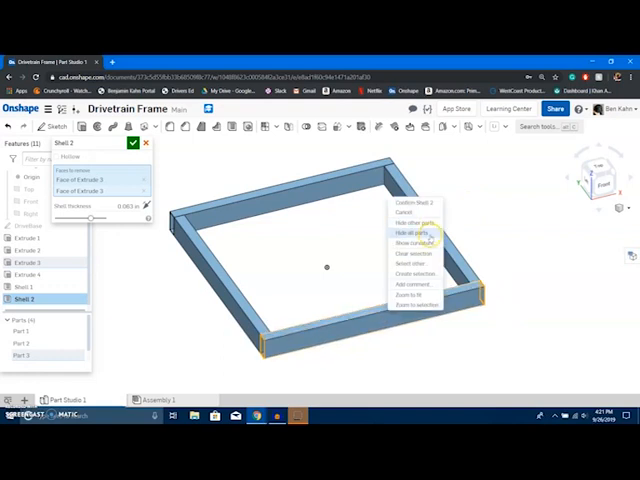
pyautogui.click(408, 232)
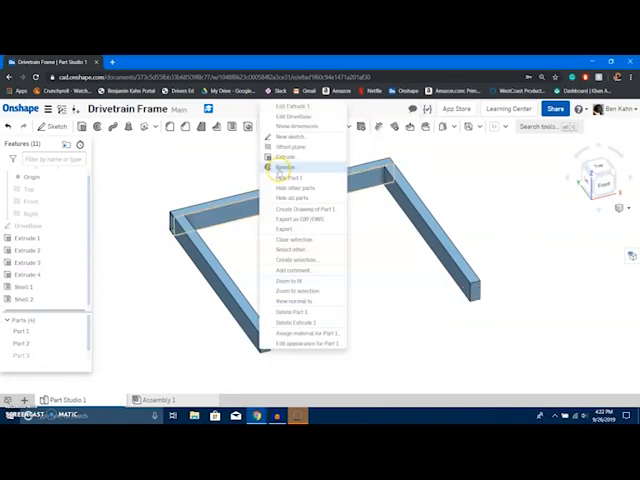
pyautogui.click(290, 176)
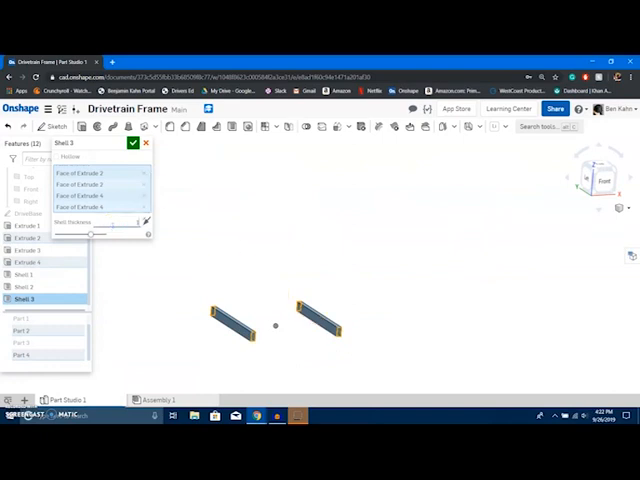
pyautogui.write('1/16')
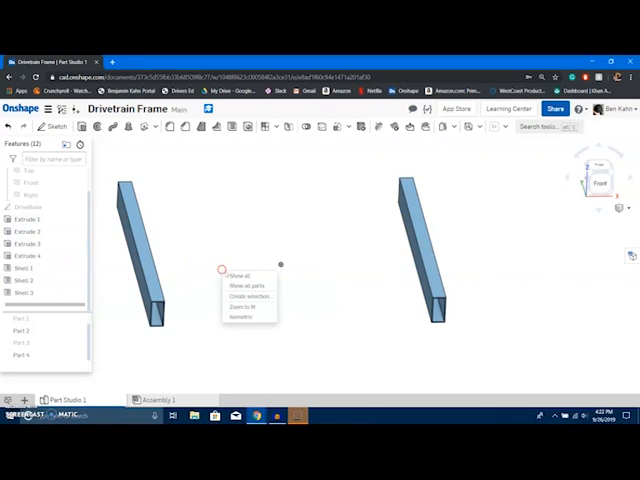
# Show all four tube parts again and rotate the frame to a top view
pyautogui.click(240, 276)
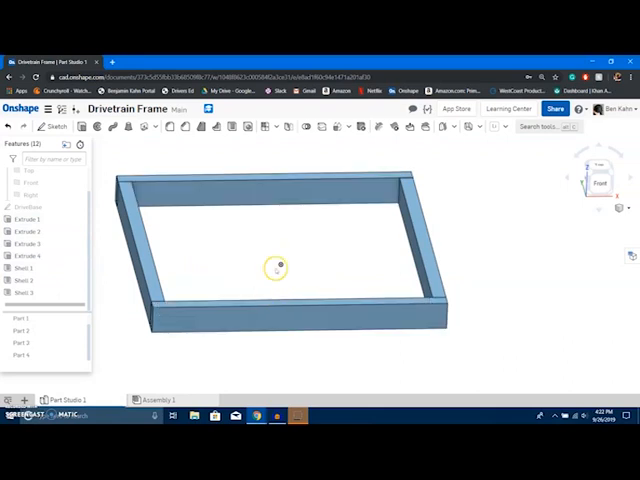
pyautogui.moveTo(280, 270); pyautogui.dragTo(270, 260)
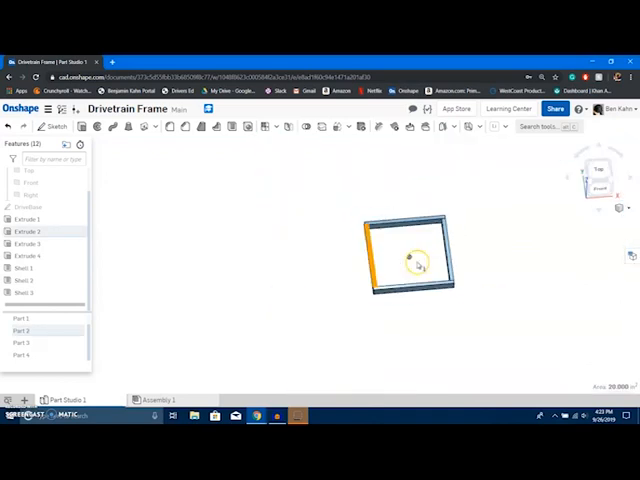
# Sketch a hole circle on the tube face and place its diameter dimension
pyautogui.click(416, 262)
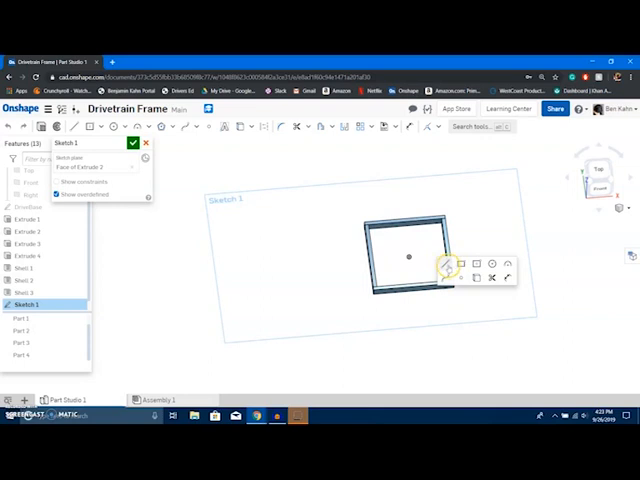
pyautogui.moveTo(484, 236)
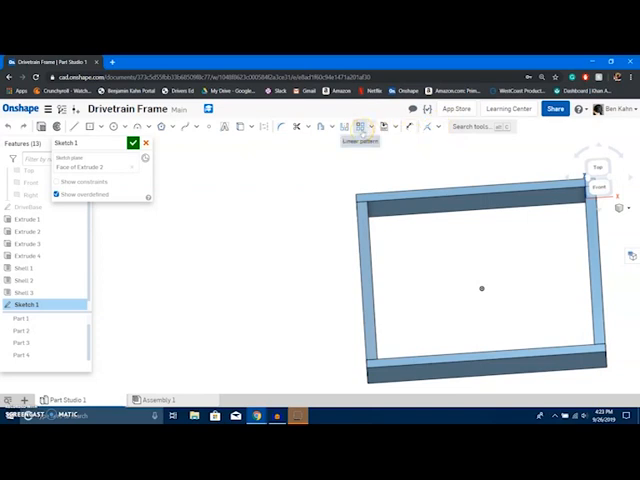
pyautogui.moveTo(360, 126)
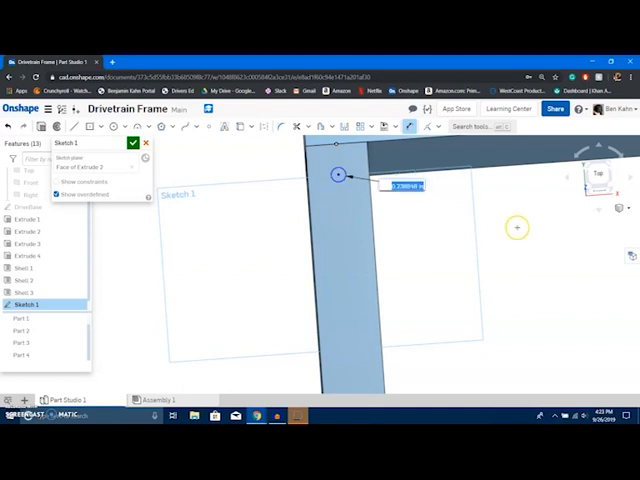
pyautogui.moveTo(516, 228)
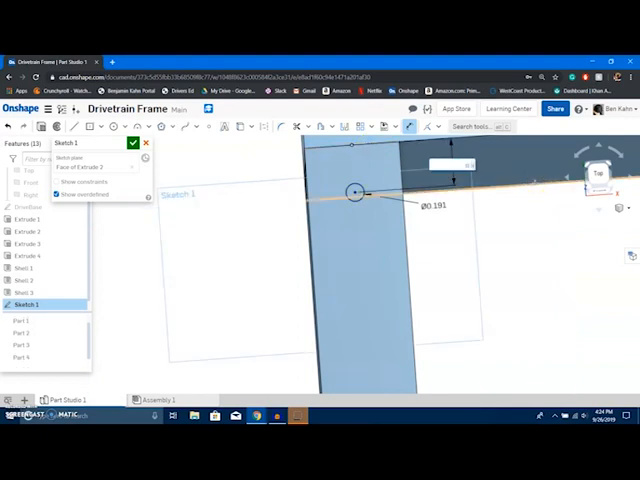
pyautogui.click(356, 192)
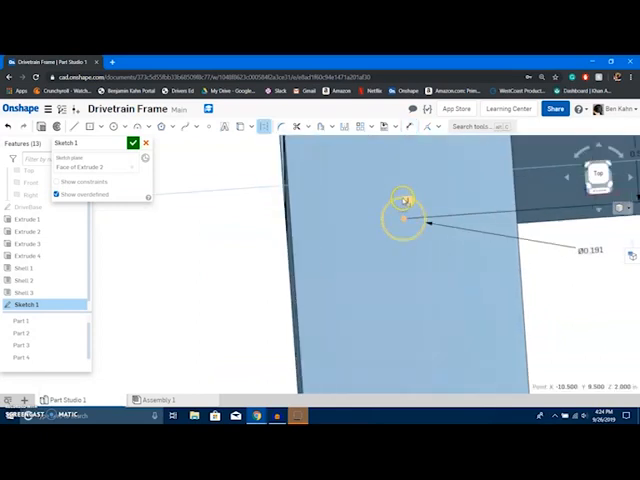
pyautogui.rightClick(404, 192)
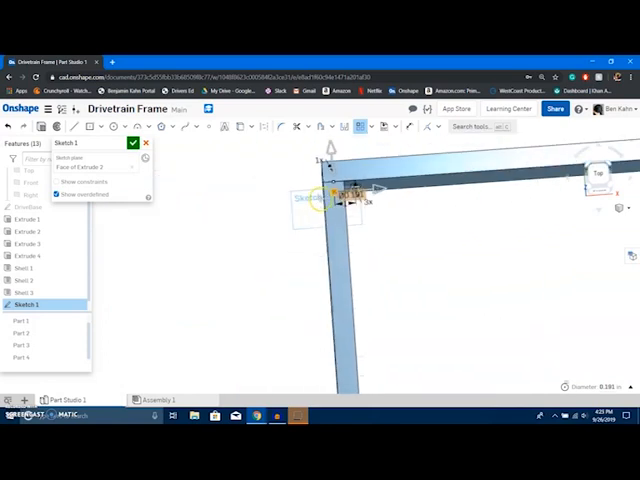
pyautogui.moveTo(448, 204)
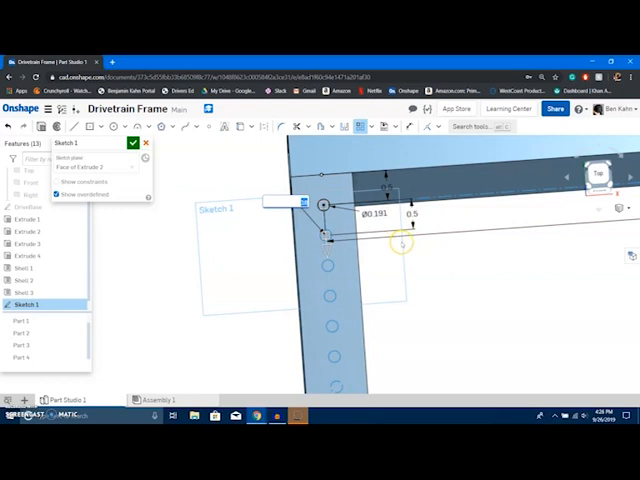
pyautogui.moveTo(450, 252)
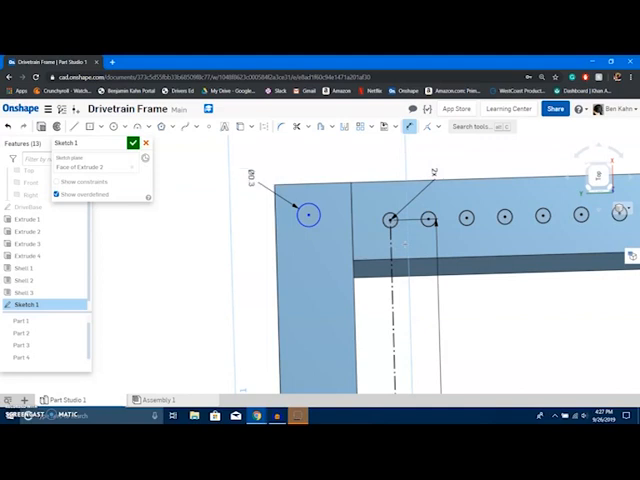
# Pattern the corner hole circle into a row along the top tube
pyautogui.click(308, 212)
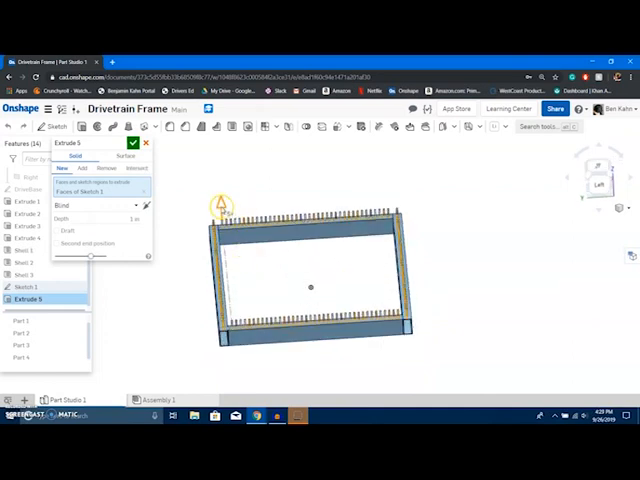
# Set Extrude 5 to Remove material with end type Through all, previewing the hole cut
pyautogui.click(108, 168)
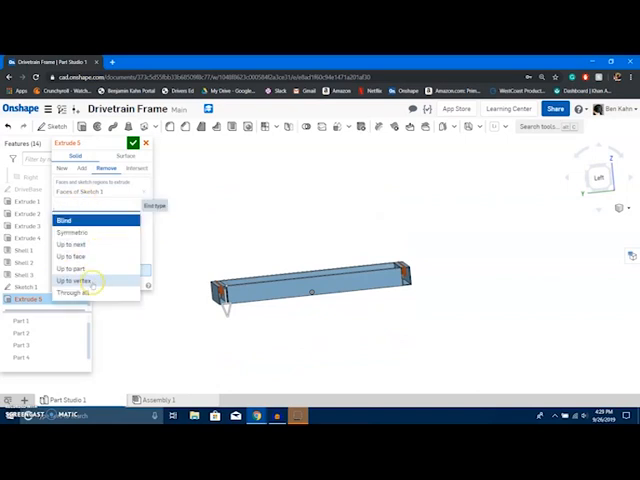
pyautogui.click(78, 292)
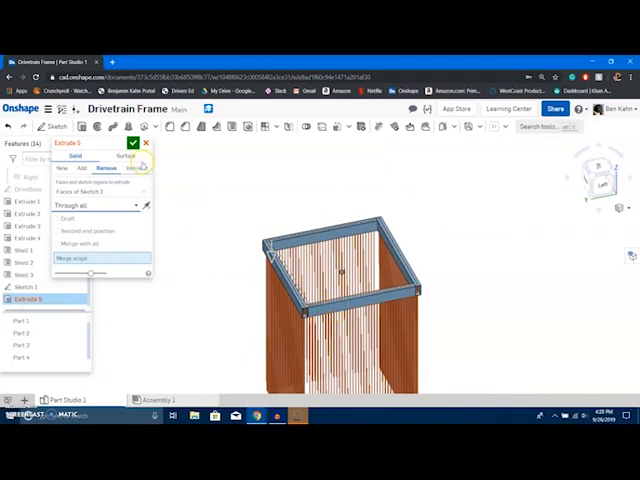
pyautogui.click(132, 144)
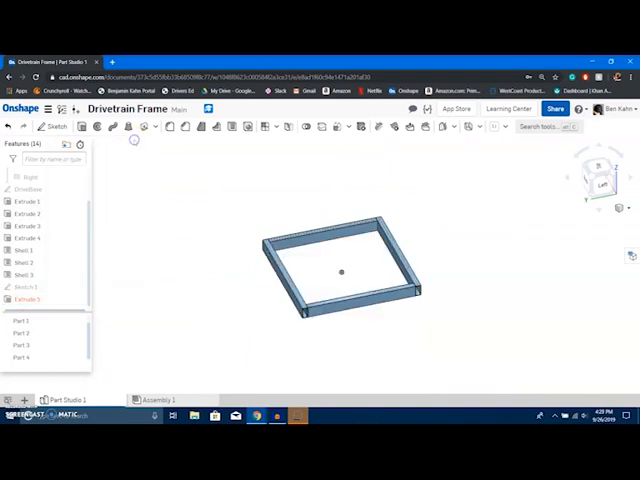
pyautogui.click(24, 300)
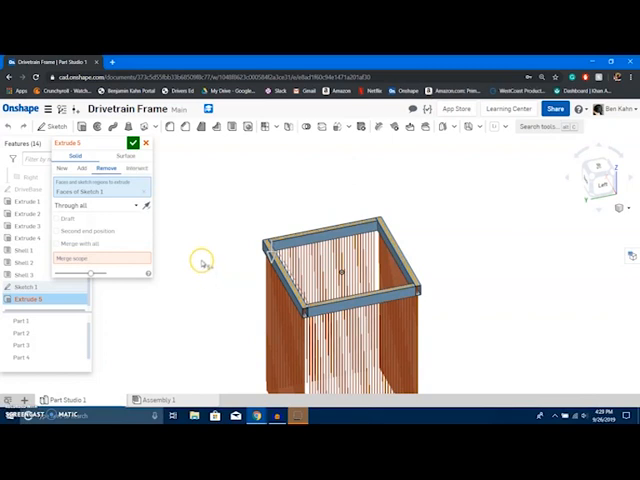
pyautogui.moveTo(200, 264)
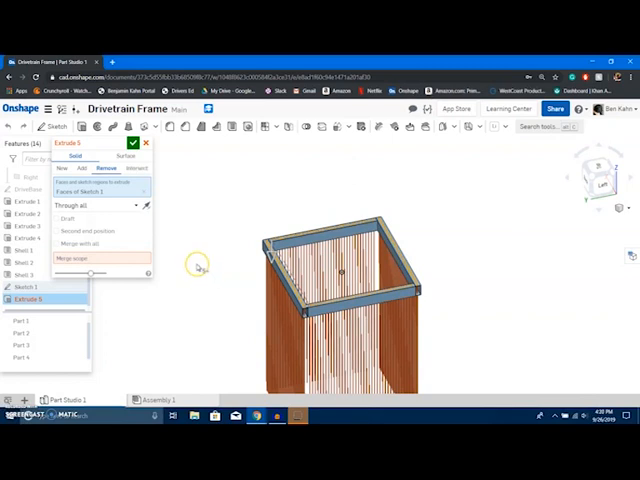
pyautogui.moveTo(200, 268)
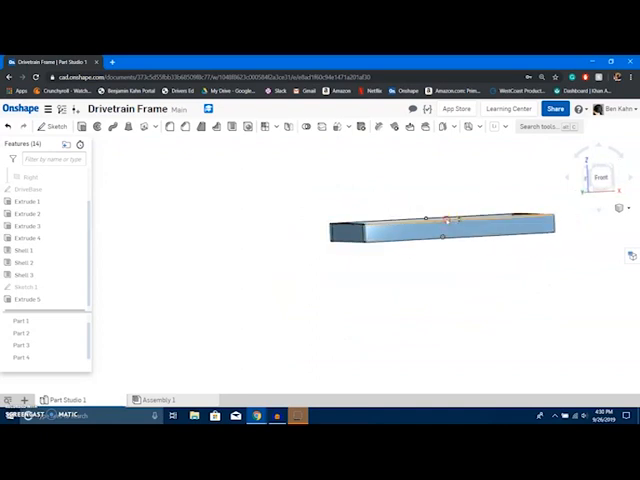
# Orbit the view to show the whole four-tube rectangular frame with hole cuts
pyautogui.moveTo(440, 230); pyautogui.dragTo(376, 316)
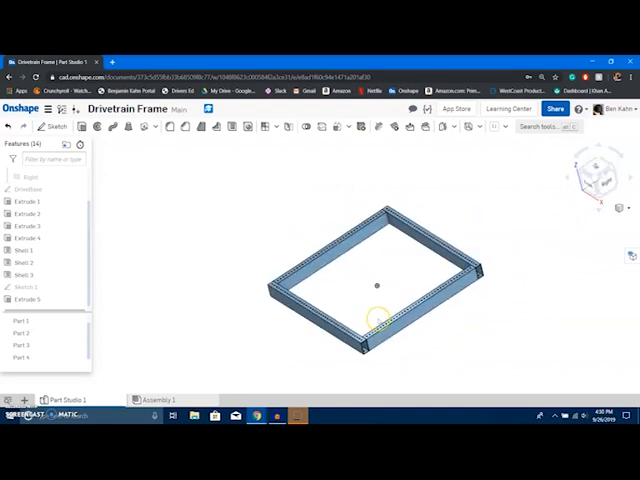